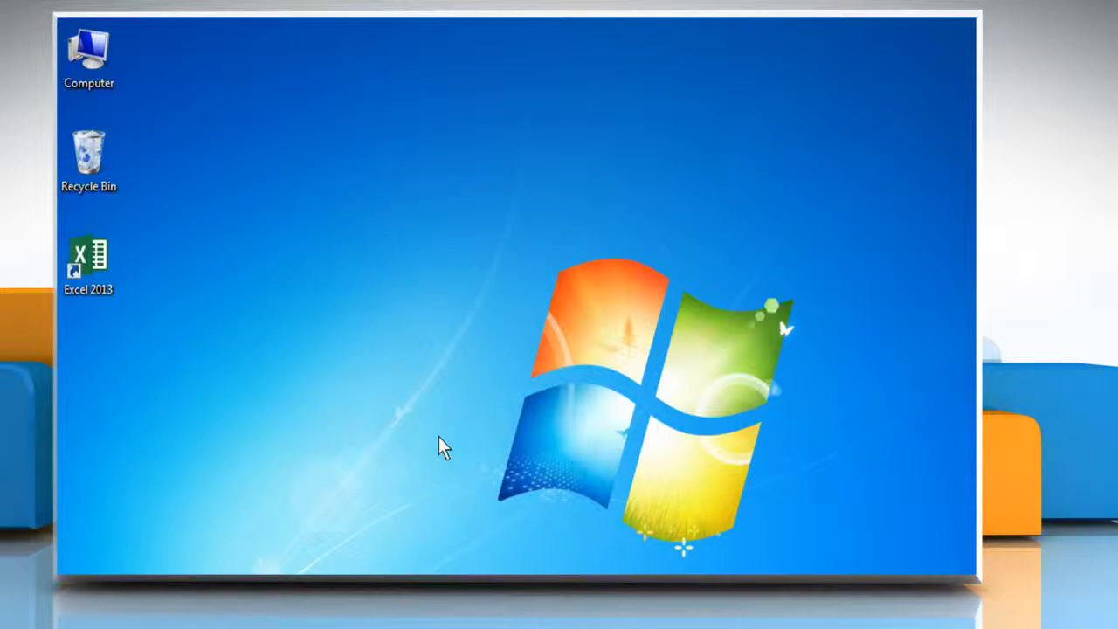
{"action": "mouse_move", "coordinate": [315, 375]}
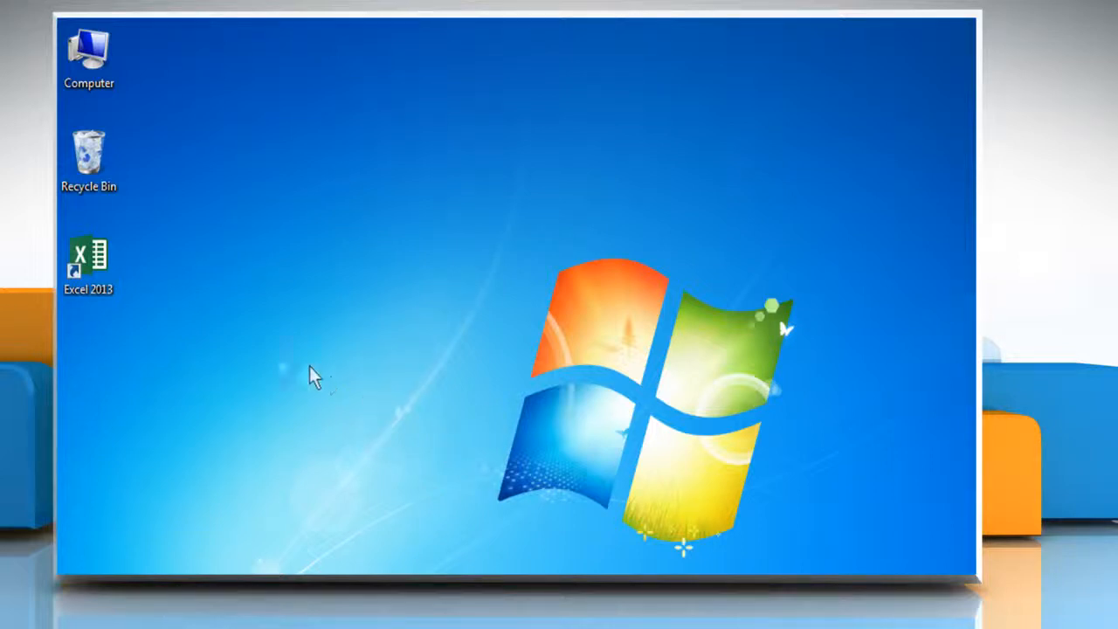
Launch Excel 2013 from the desktop shortcut's right-click Open command.
{"action": "right_click", "coordinate": [88, 253]}
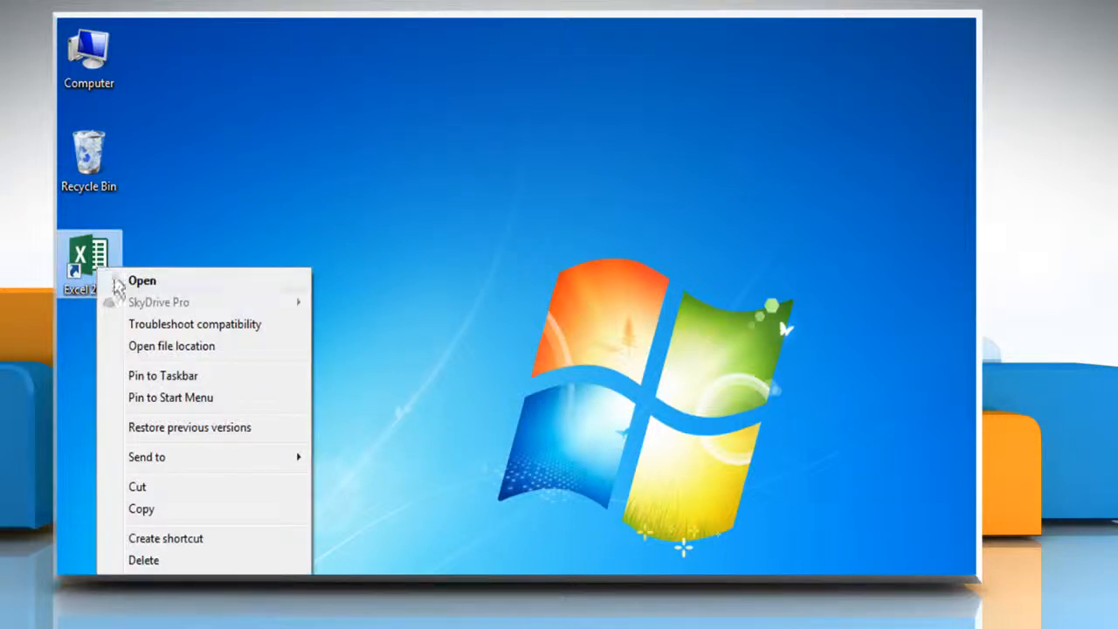
{"action": "left_click", "coordinate": [141, 280]}
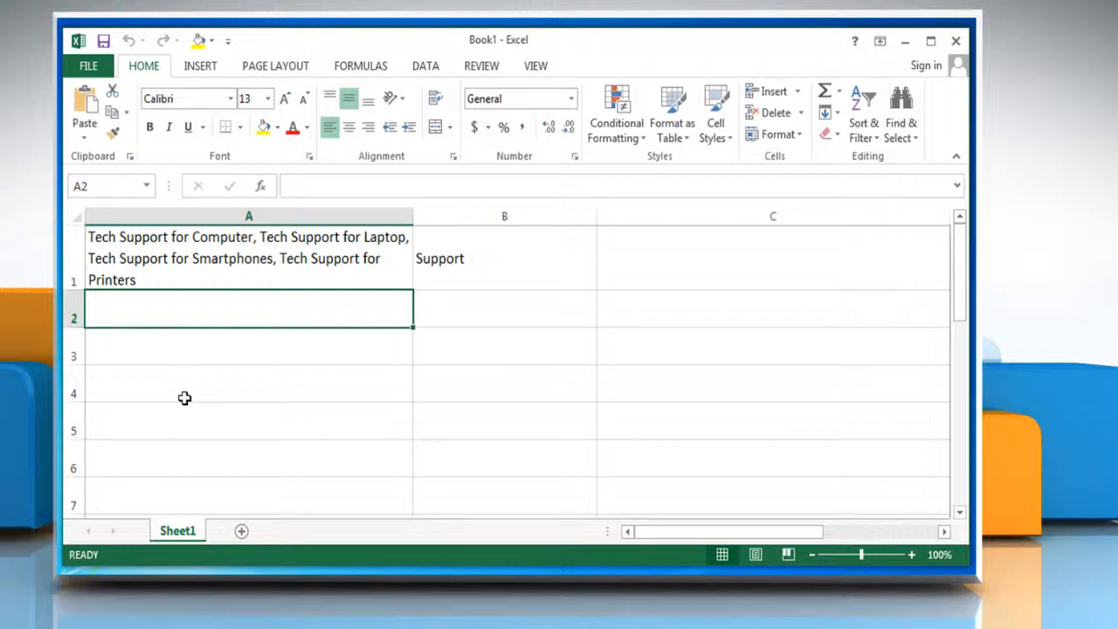
{"action": "mouse_move", "coordinate": [690, 266]}
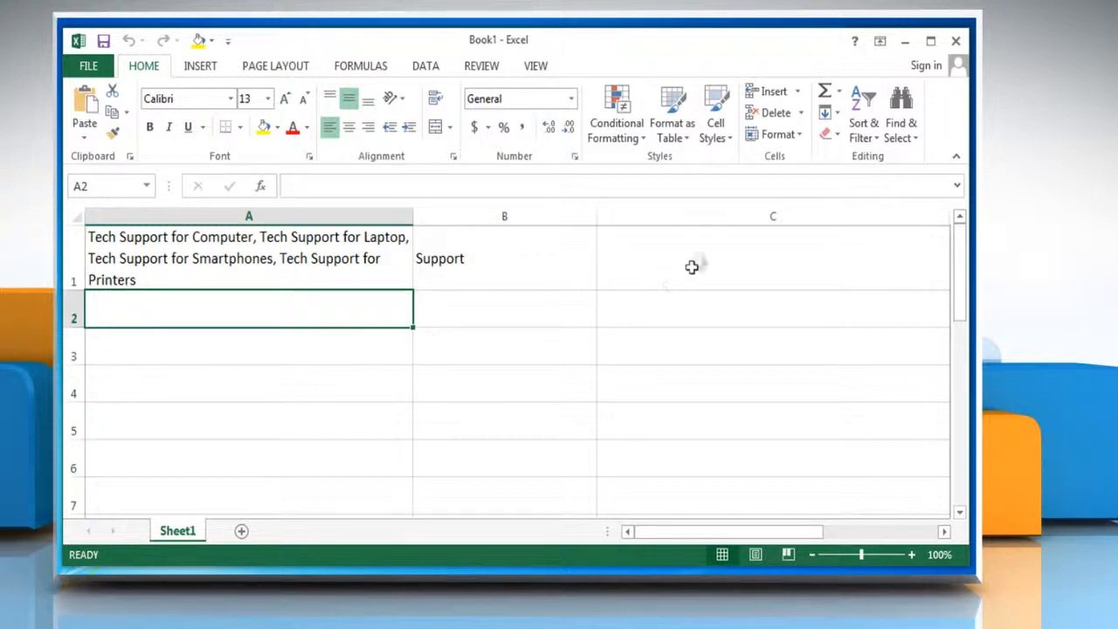
Select cell C1 beside the Tech Support text to hold the character count.
{"action": "left_click", "coordinate": [772, 258]}
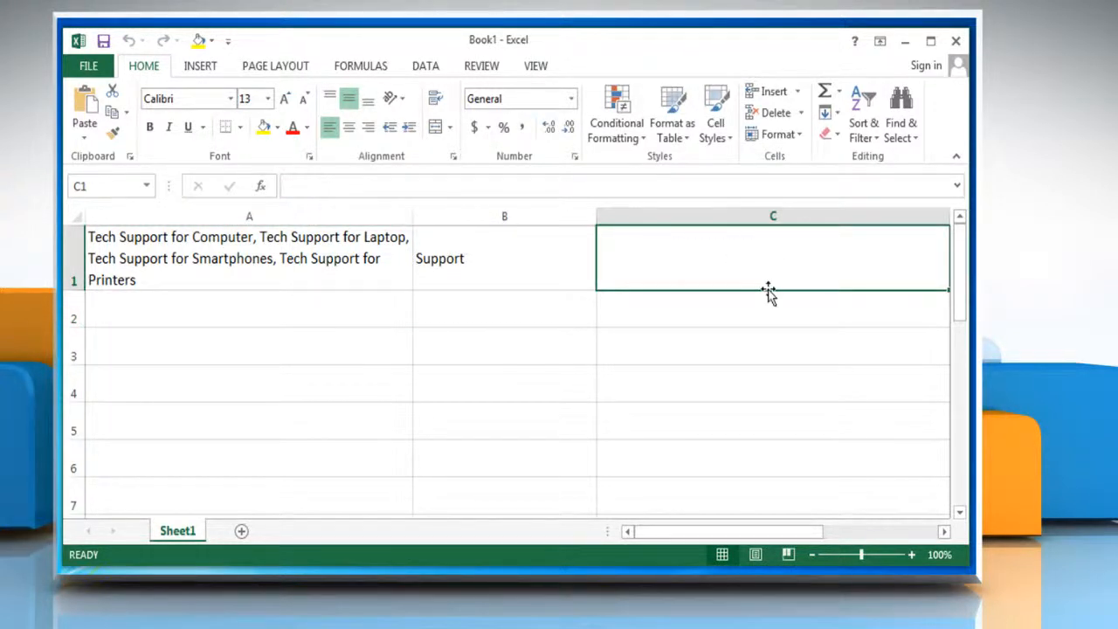
Enter =LEN(A1) in C1, using the LEN autocomplete suggestion, without confirming yet.
{"action": "type", "text": "=LE"}
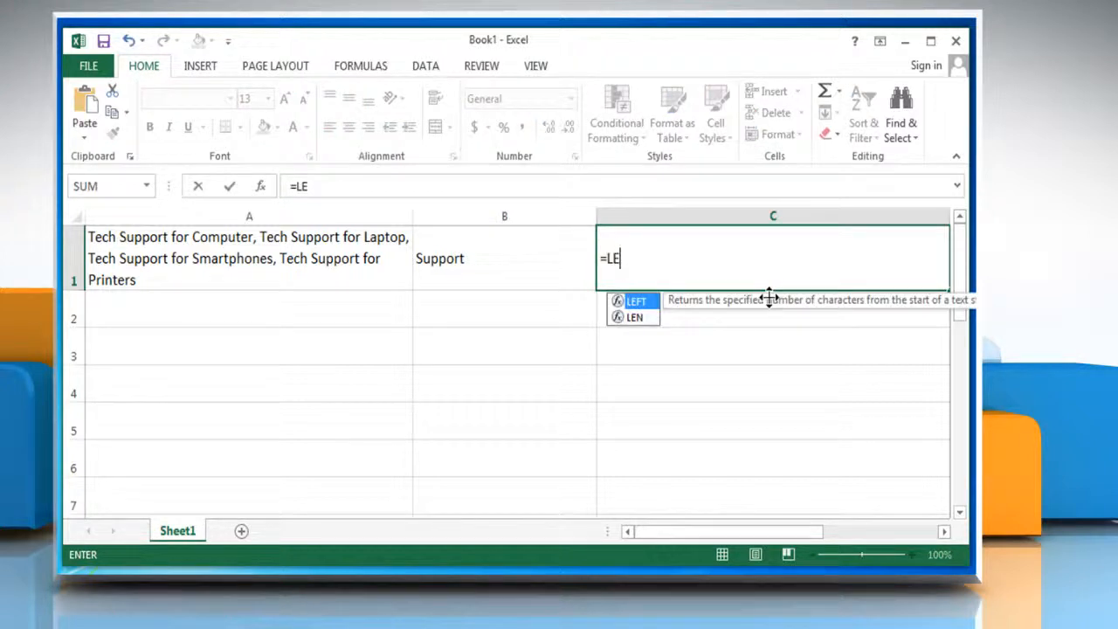
{"action": "type", "text": "N(A"}
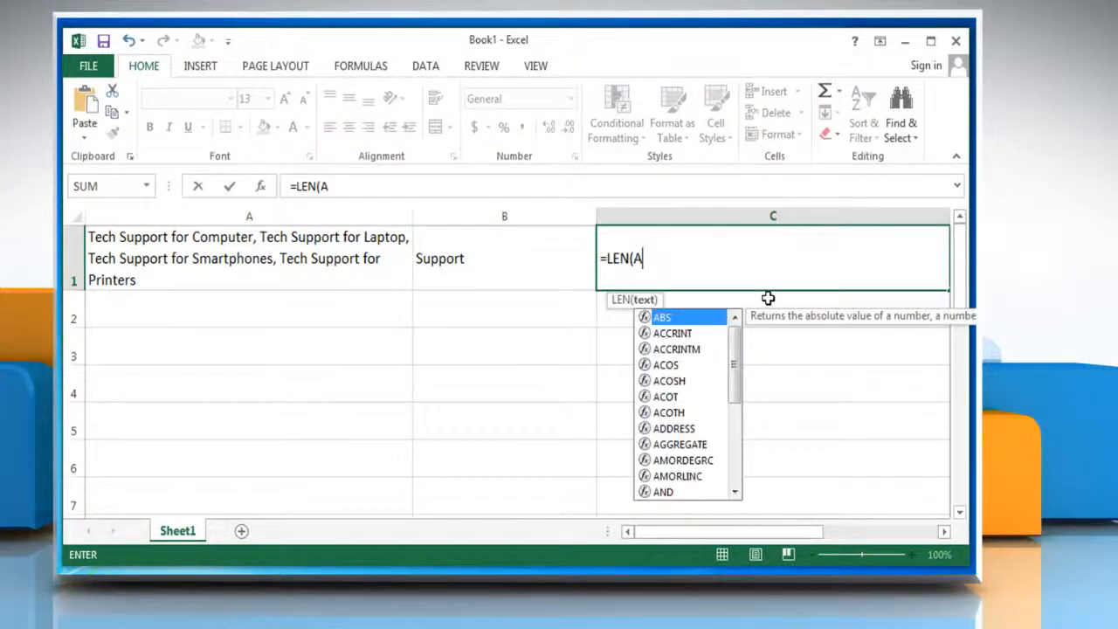
{"action": "type", "text": "1"}
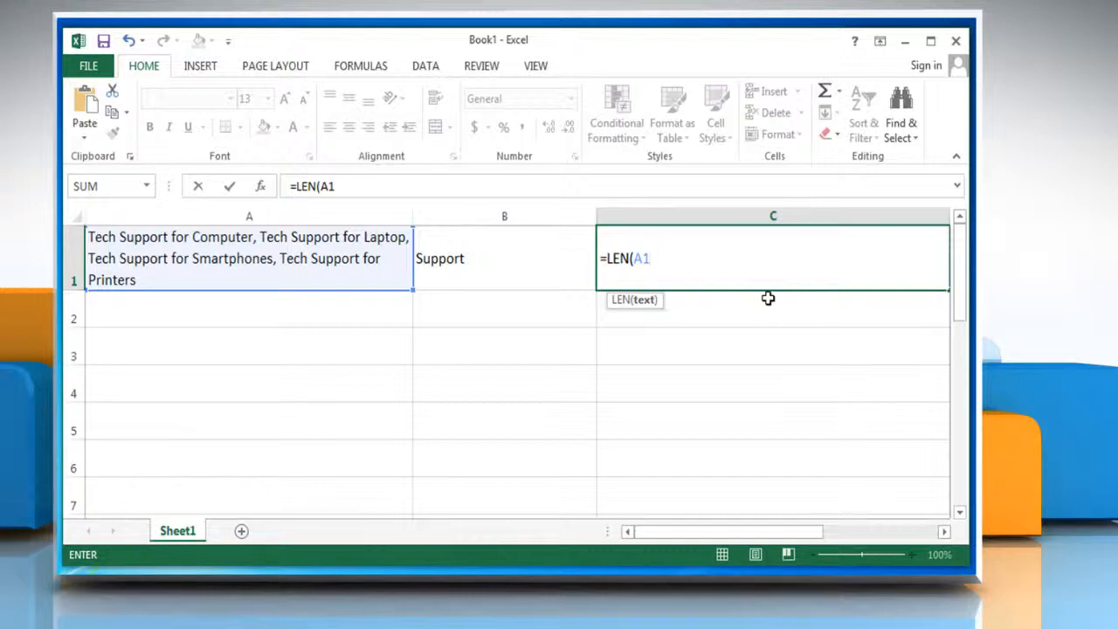
{"action": "type", "text": ")"}
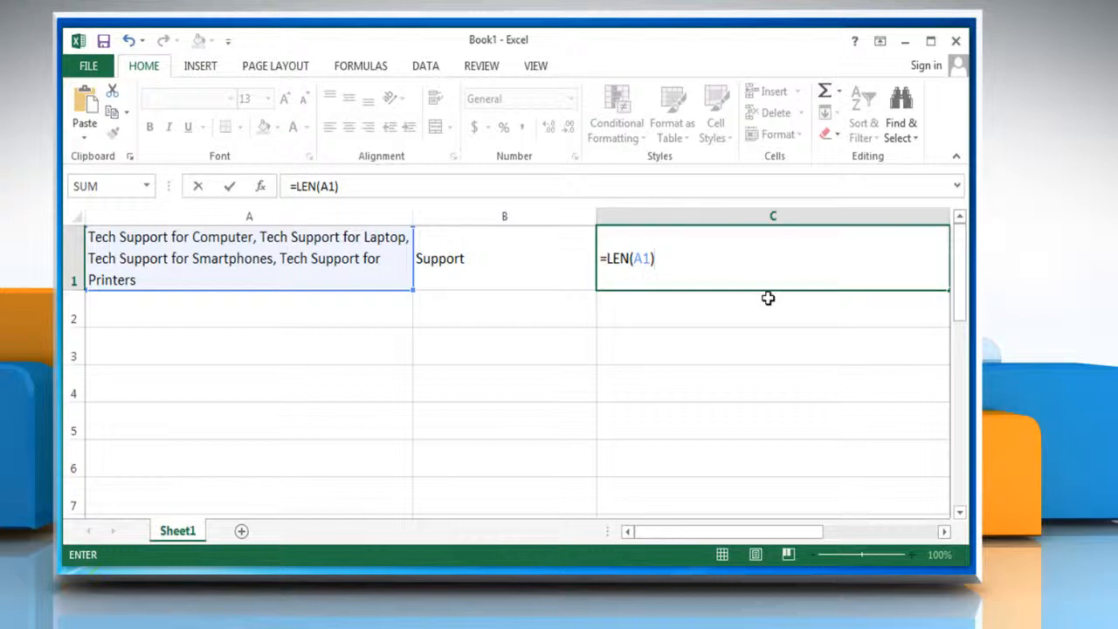